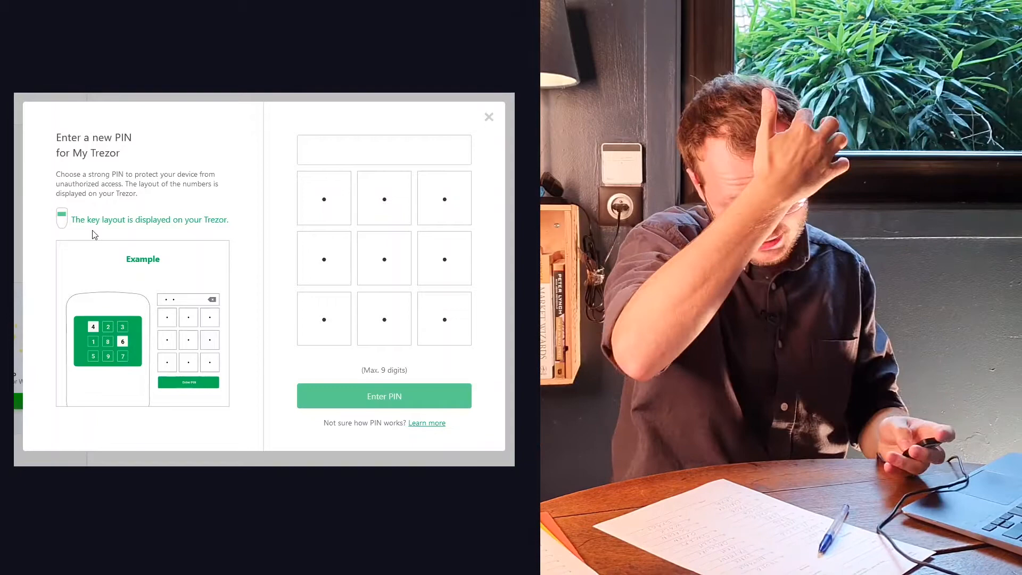
# Enter a seven-digit PIN on the scrambled keypad and submit it.
pyautogui.click(323, 198)
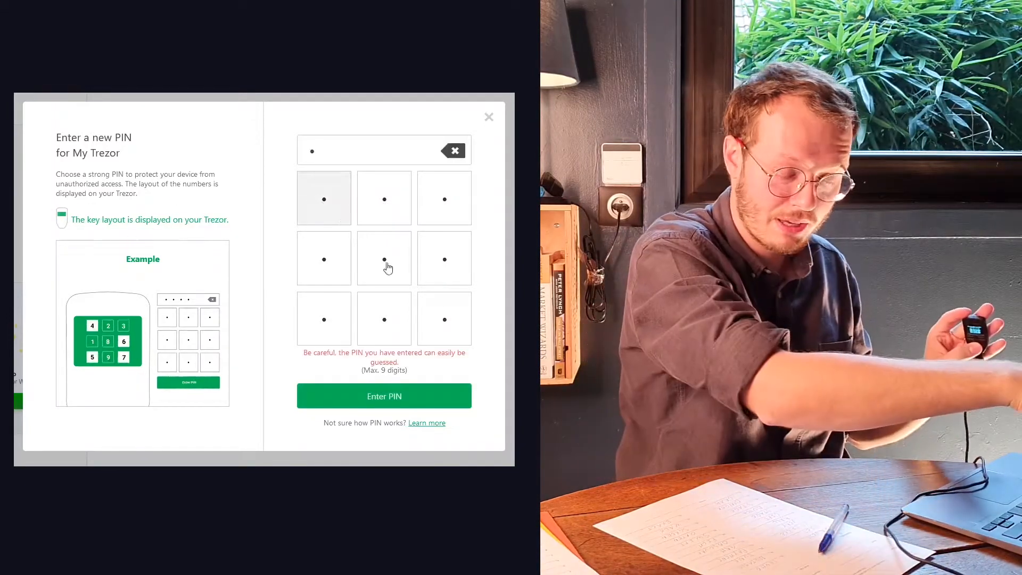
pyautogui.click(324, 319)
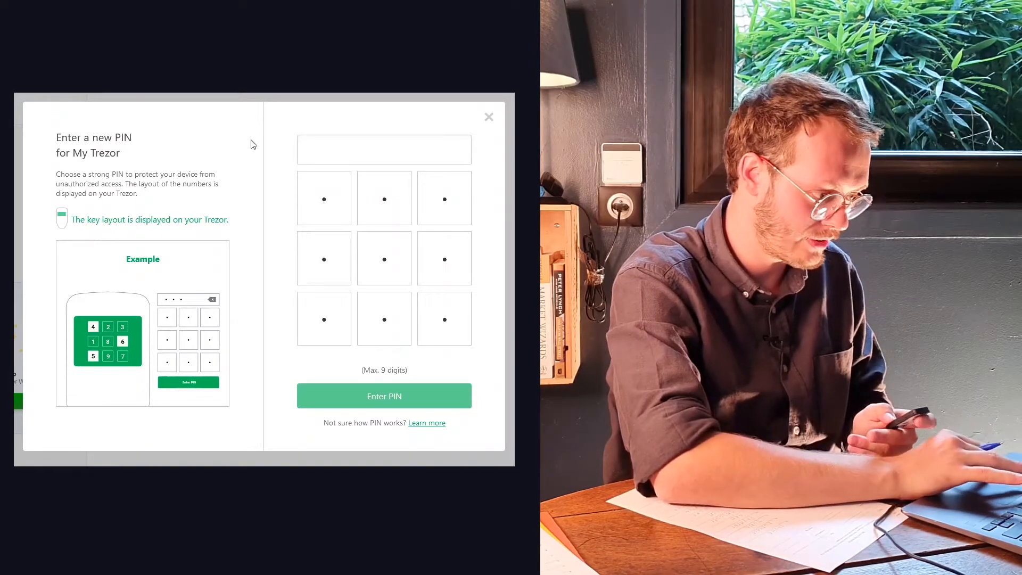
pyautogui.click(444, 318)
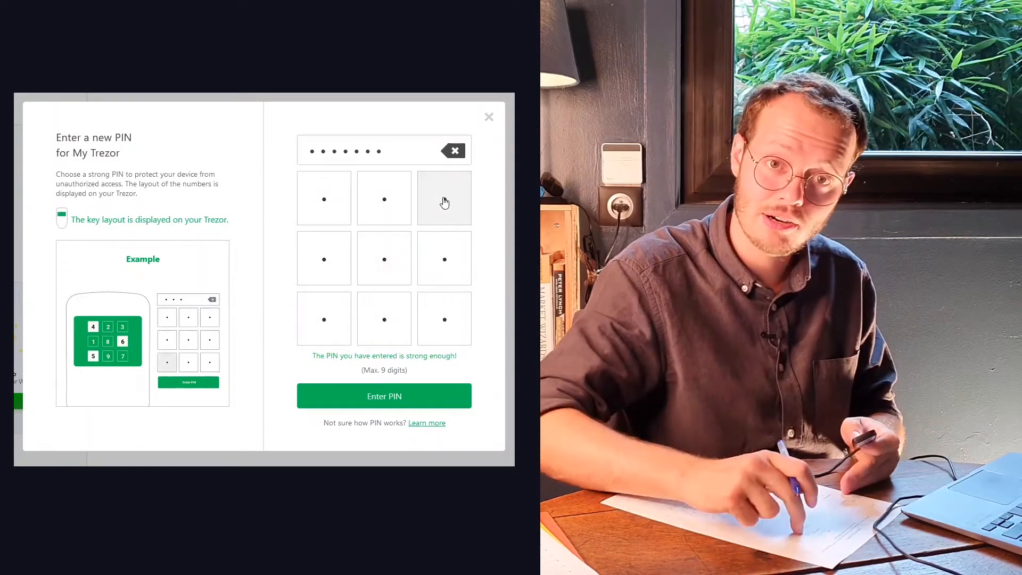
pyautogui.click(384, 396)
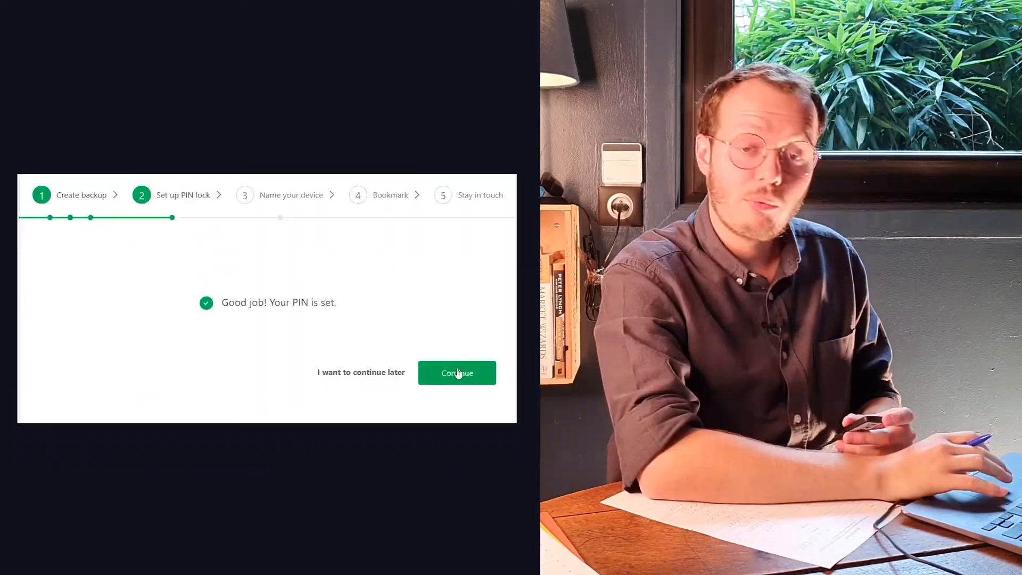
# Name the Trezor 'brh - eng - tuto' and confirm the name.
pyautogui.click(456, 372)
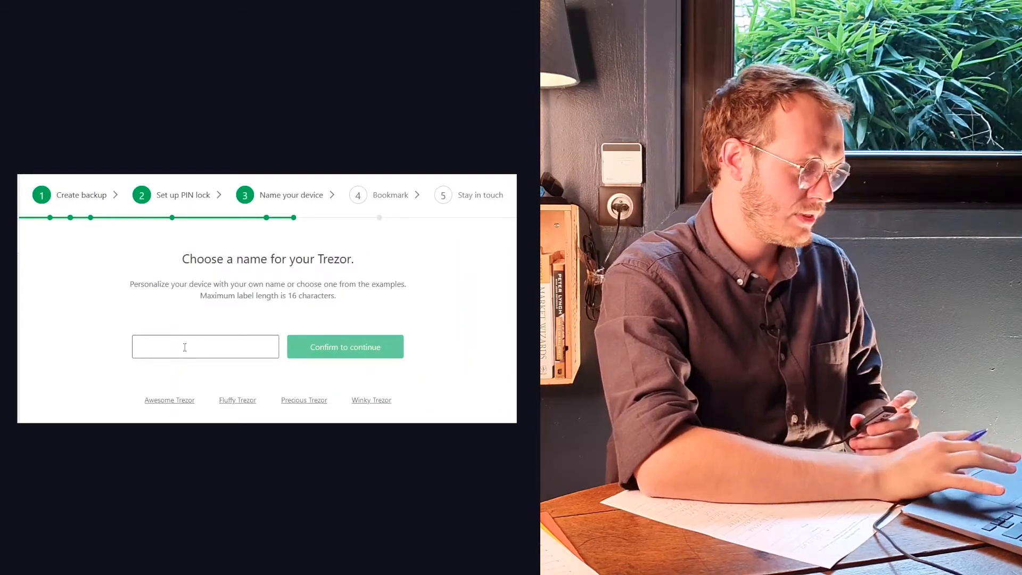
pyautogui.write('brh -')
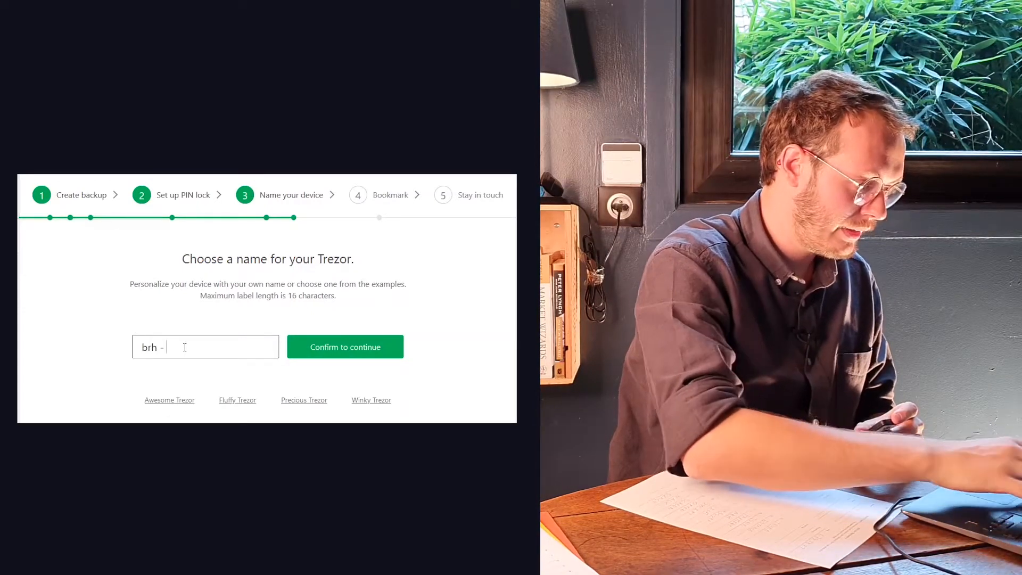
pyautogui.write('eng')
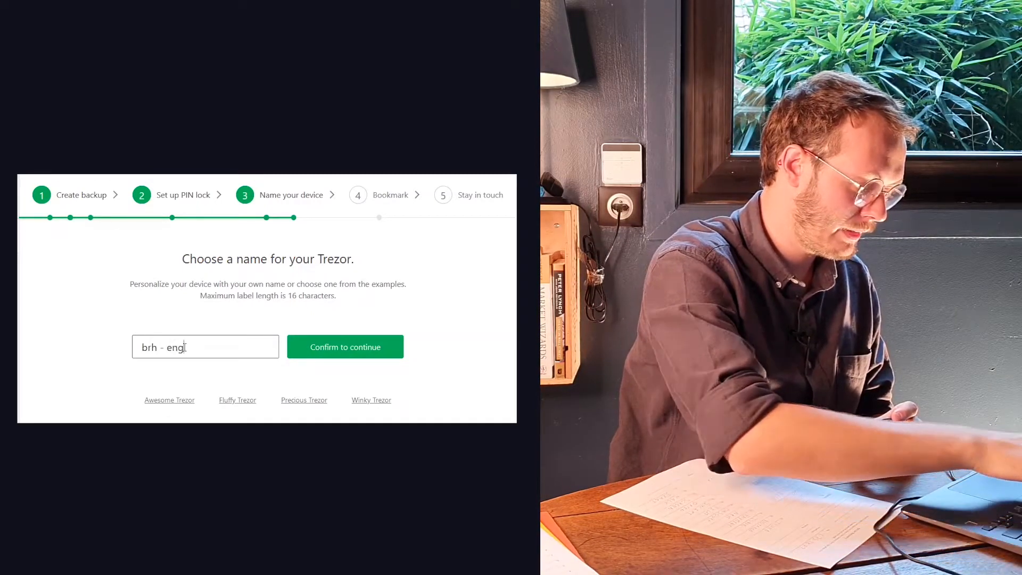
pyautogui.write('-')
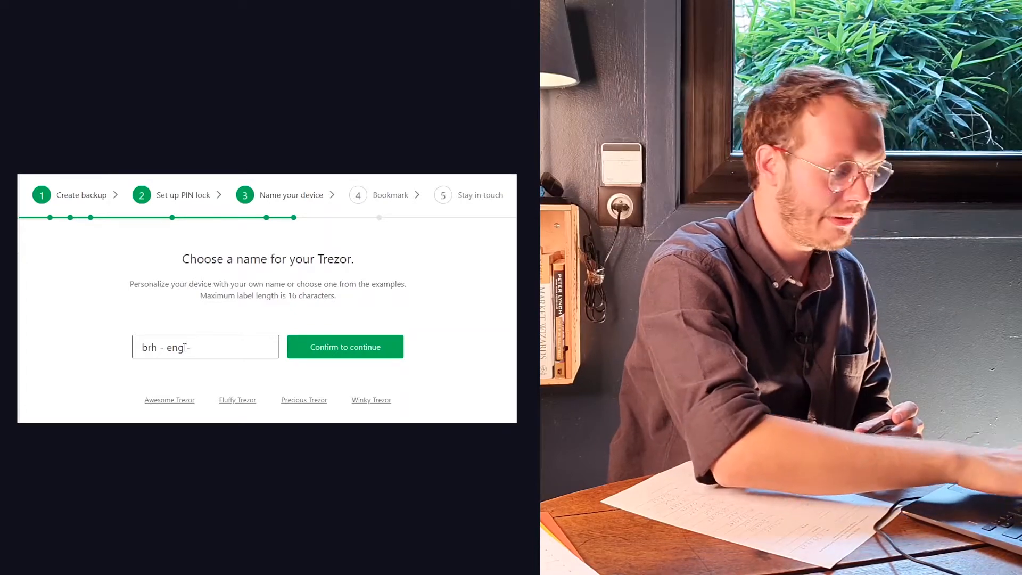
pyautogui.write('tuto')
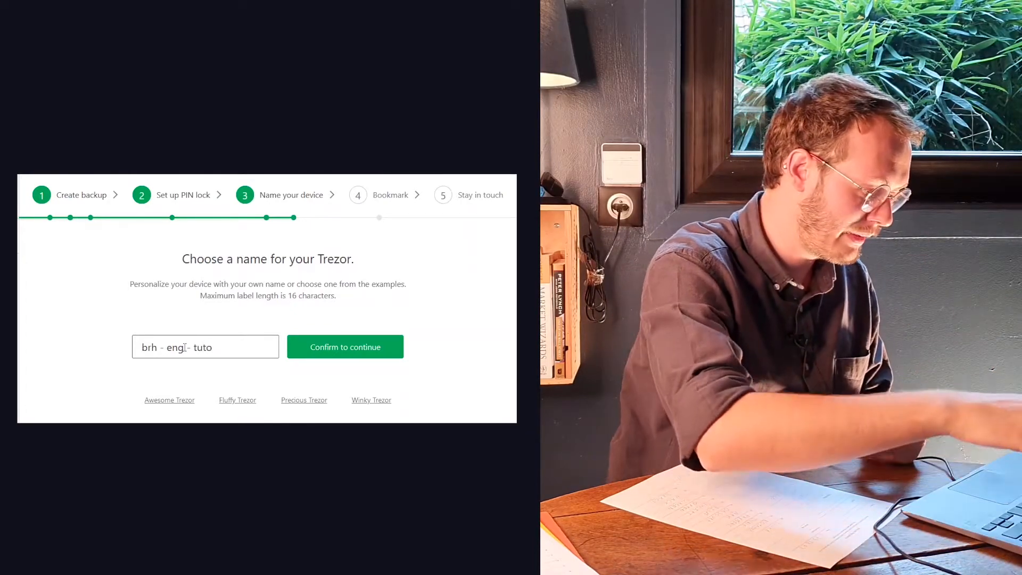
pyautogui.click(346, 347)
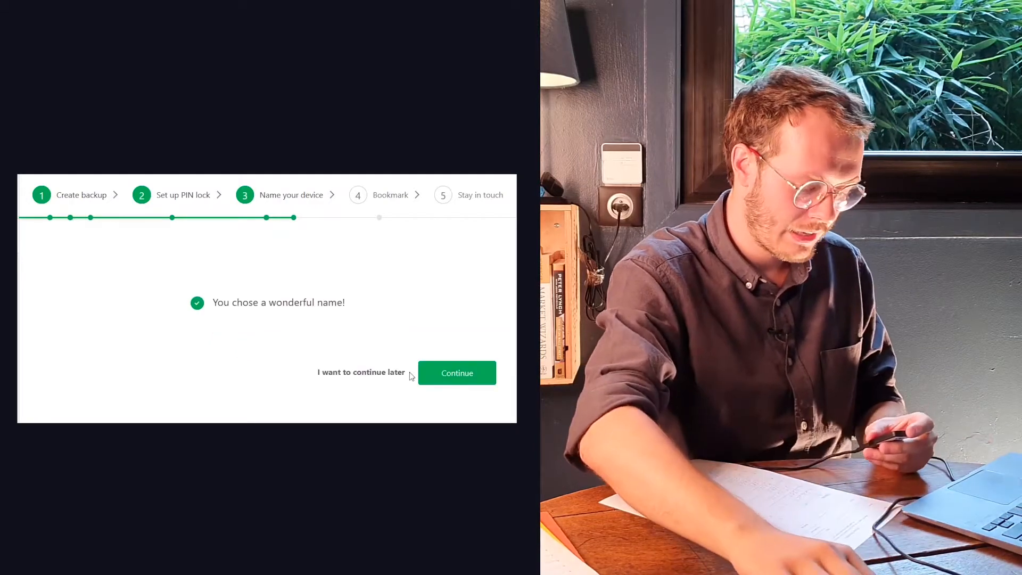
# Continue past the name confirmation and the bookmark-in-browser reminder.
pyautogui.click(457, 373)
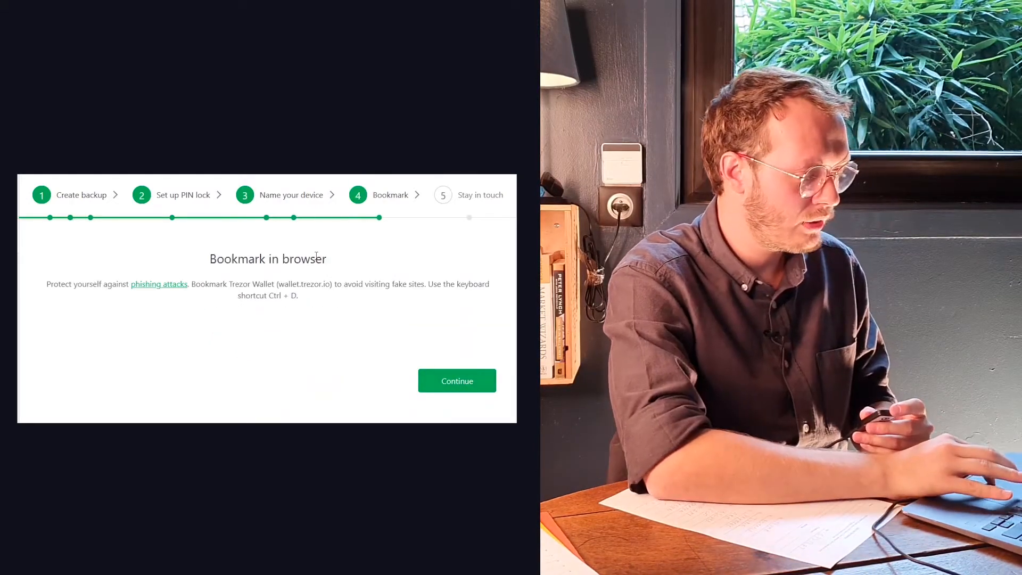
pyautogui.click(457, 381)
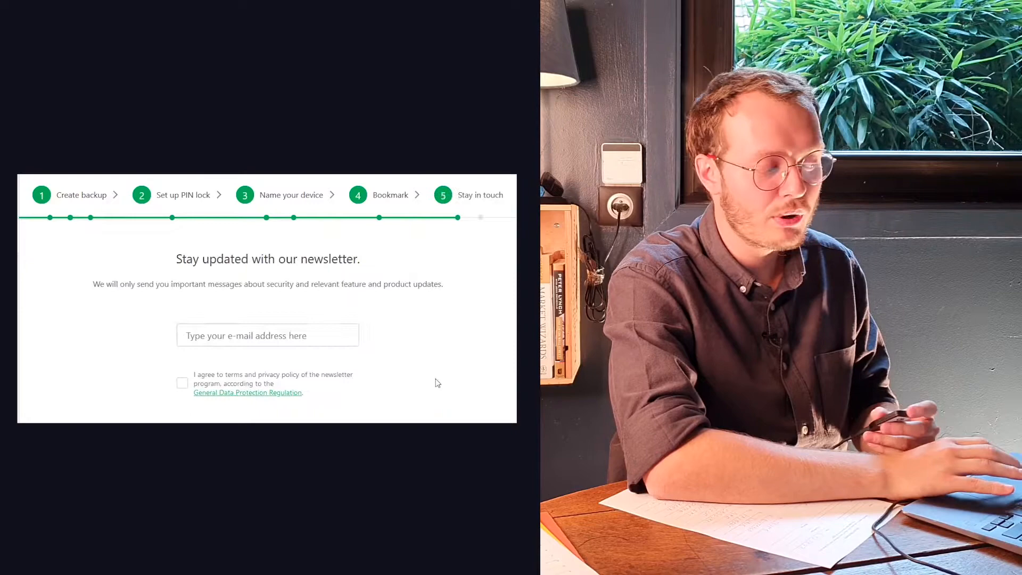